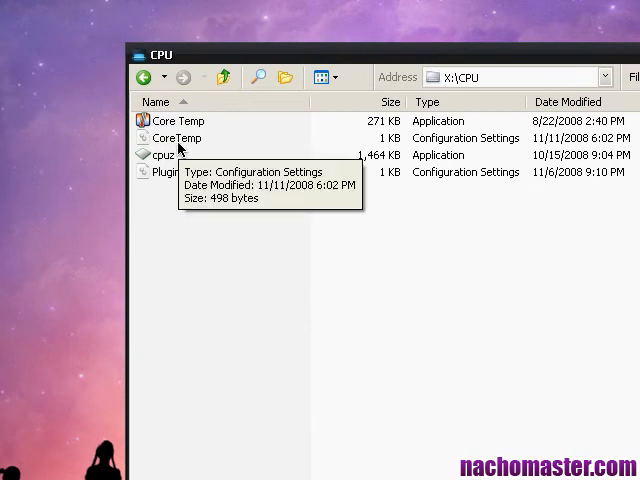
Launch Core Temp from the X:\CPU folder
double_click(161, 155)
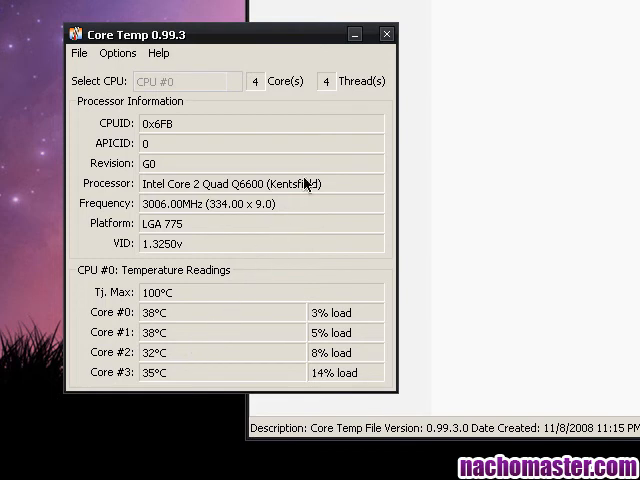
After reading the 3006 MHz frequency and Core #0–#3 temperatures, close Core Temp
click(386, 34)
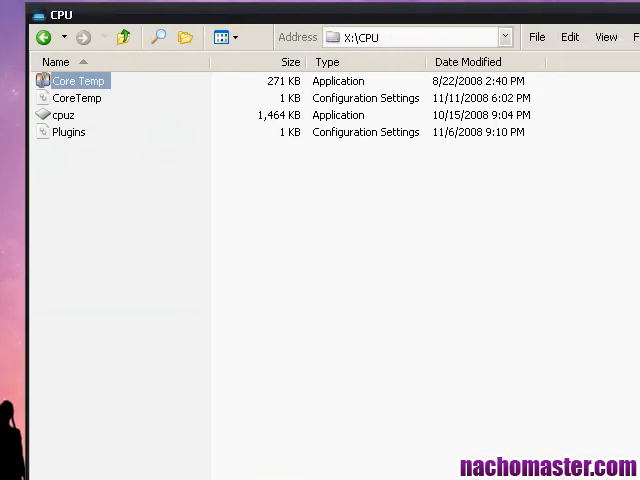